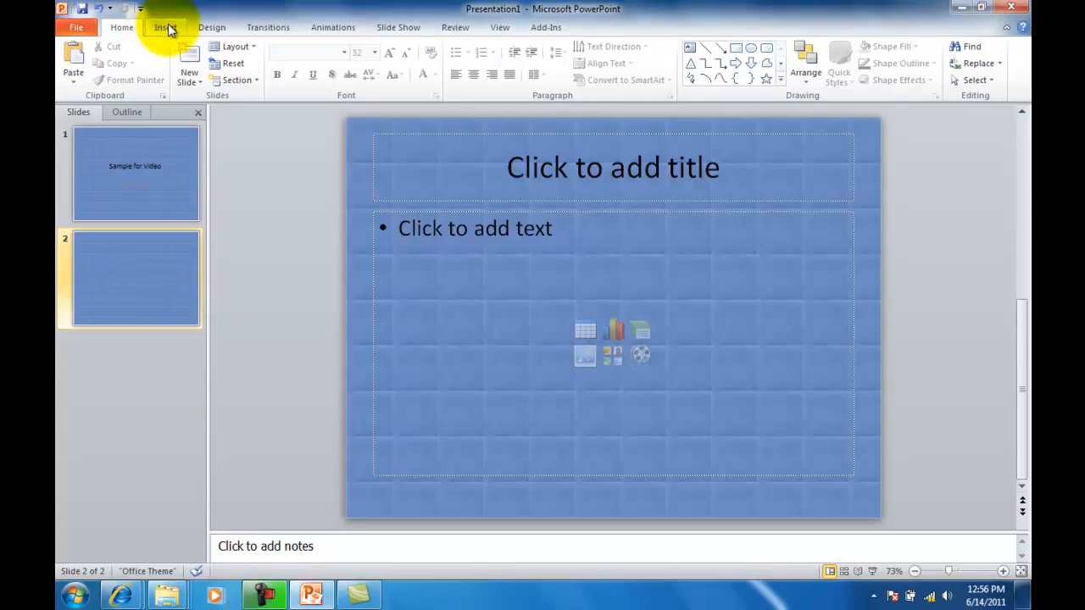
- Show the Insert ribbon commands while blank slide 2 is selected
left_click(161, 28)
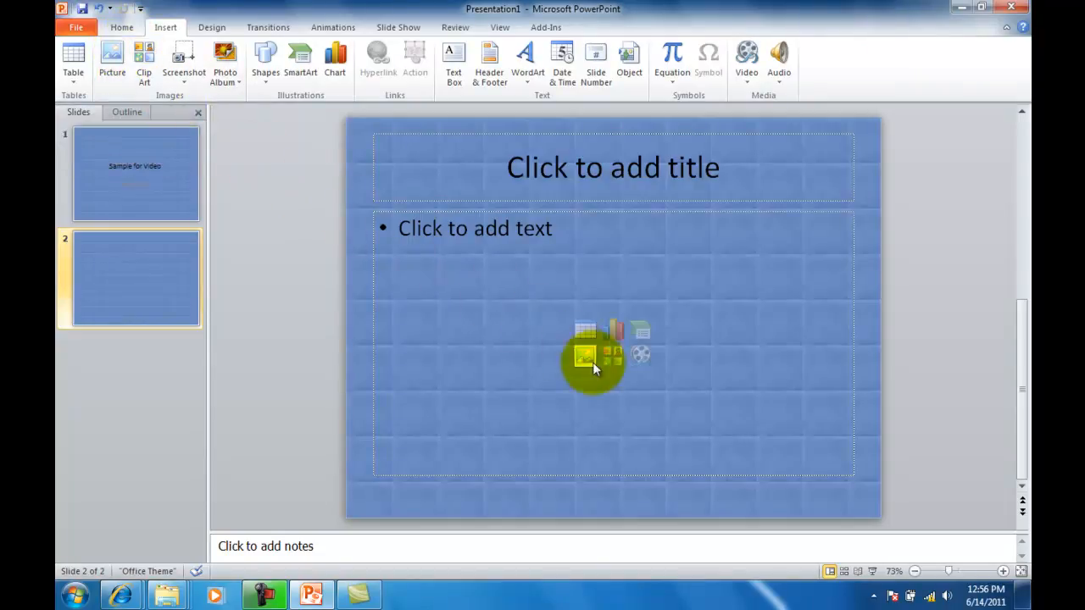
mouse_move(585, 355)
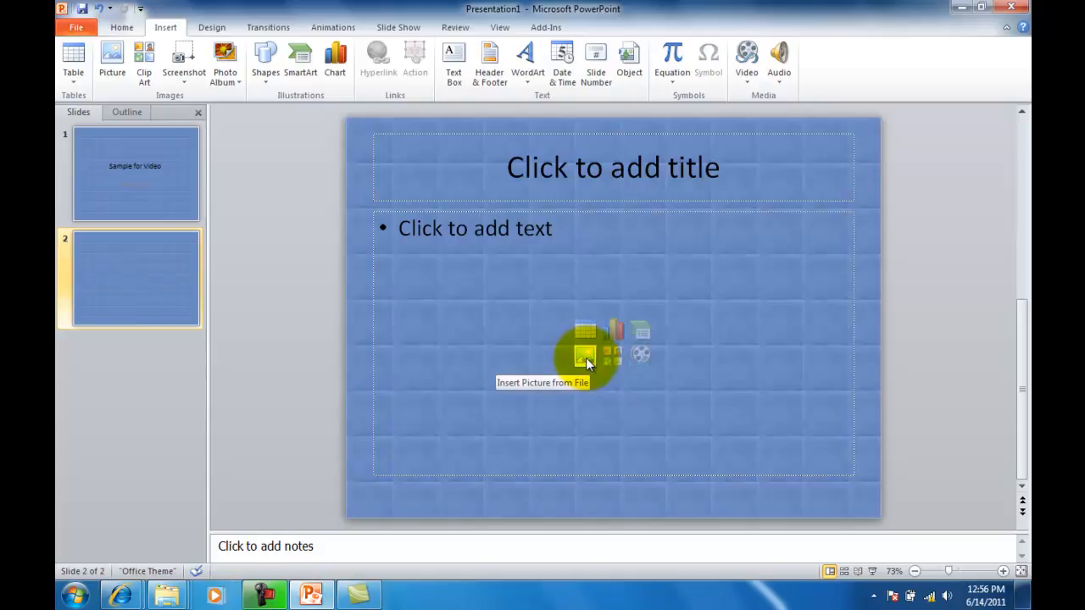
- Insert the LINC image from Desktop > powerpoint resources into slide 2's content placeholder
left_click(585, 353)
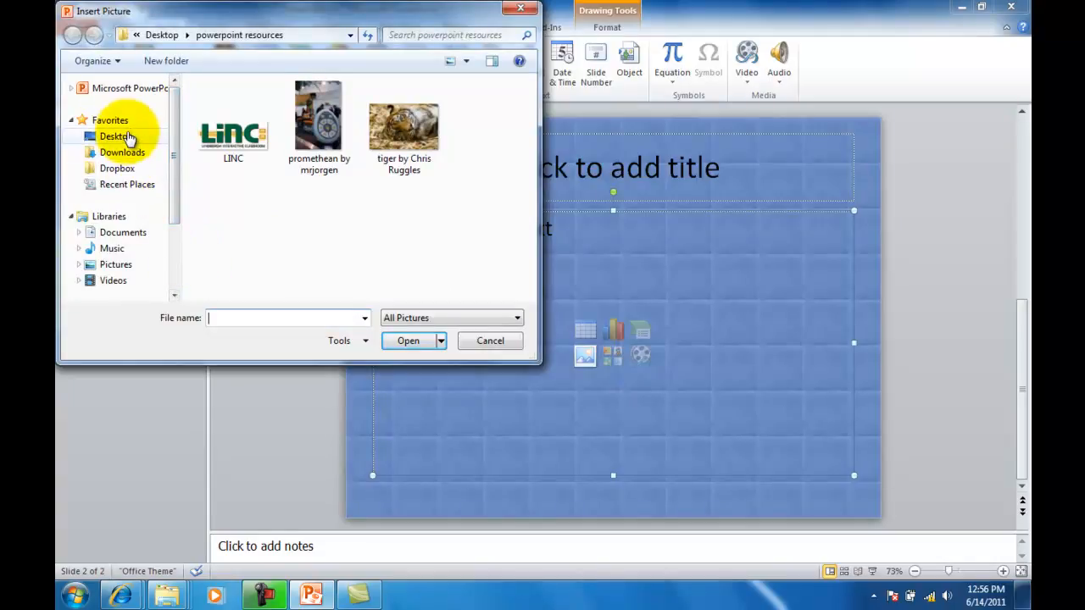
left_click(116, 137)
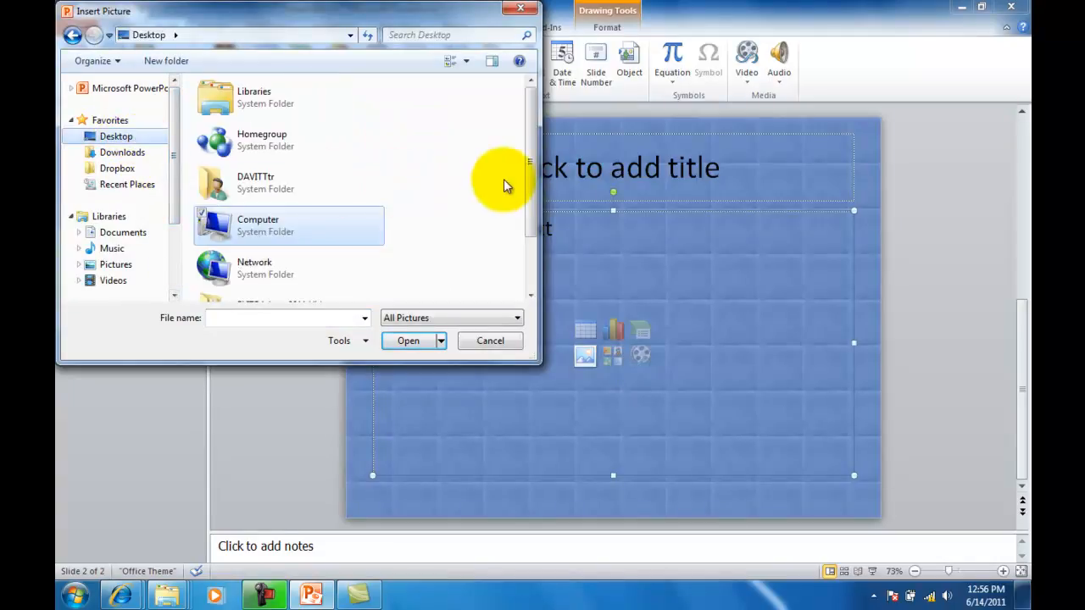
scroll("down", 3)
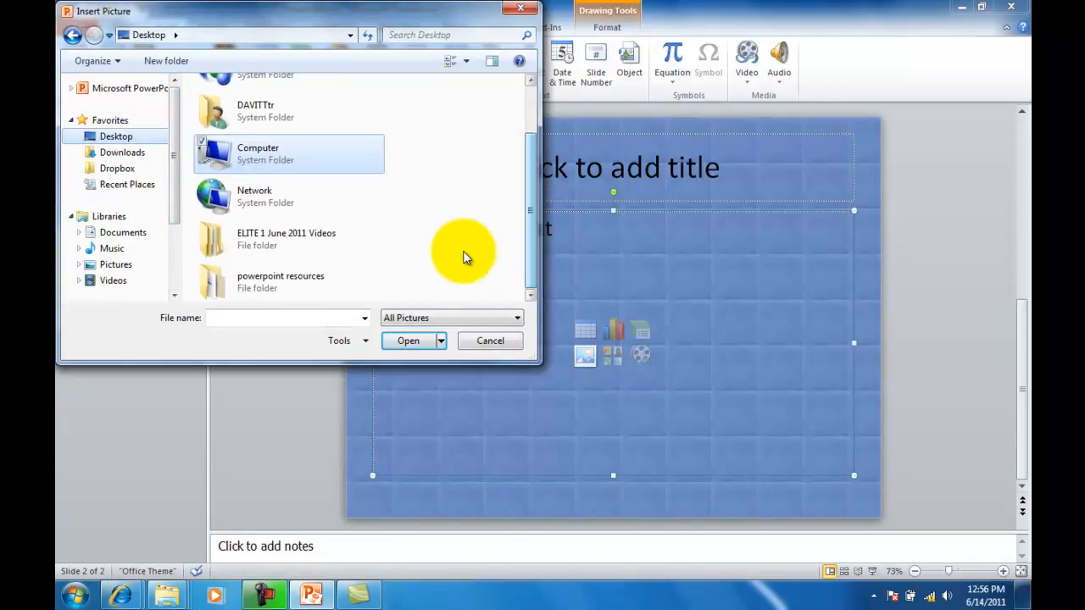
mouse_move(312, 284)
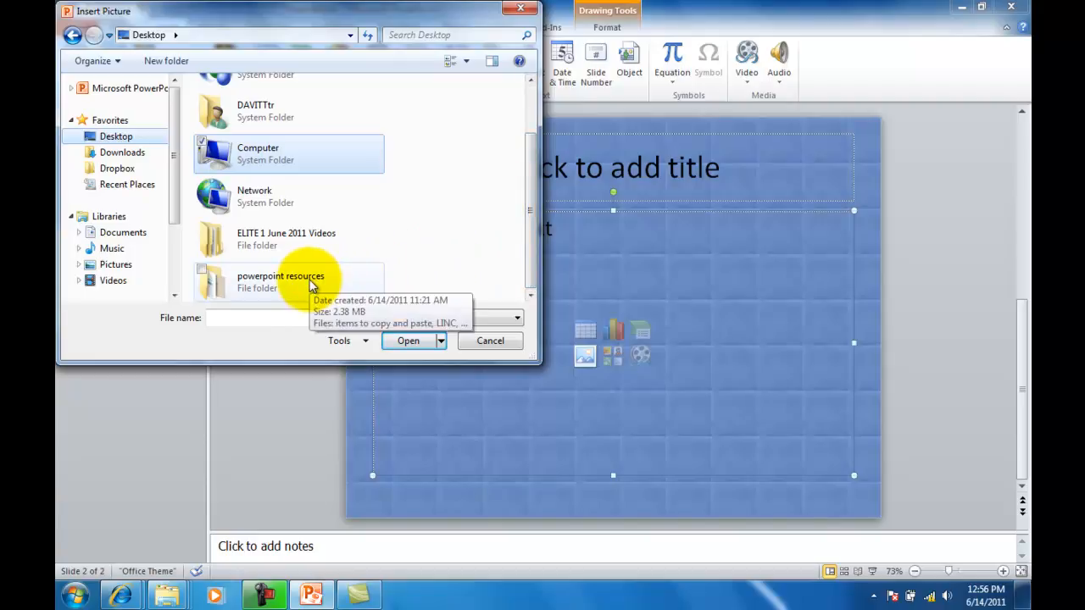
double_click(280, 282)
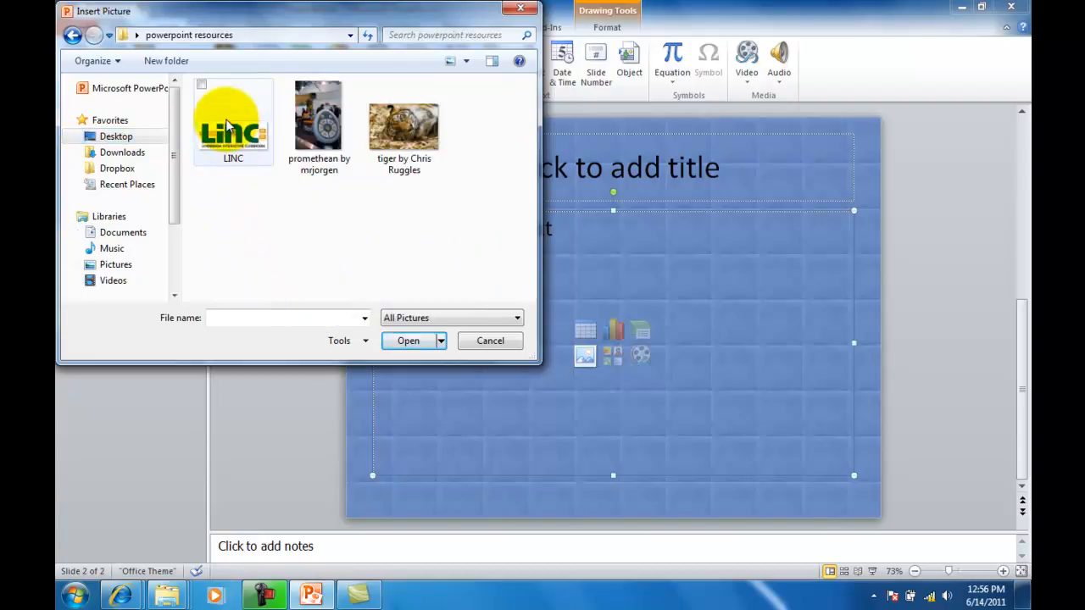
left_click(233, 118)
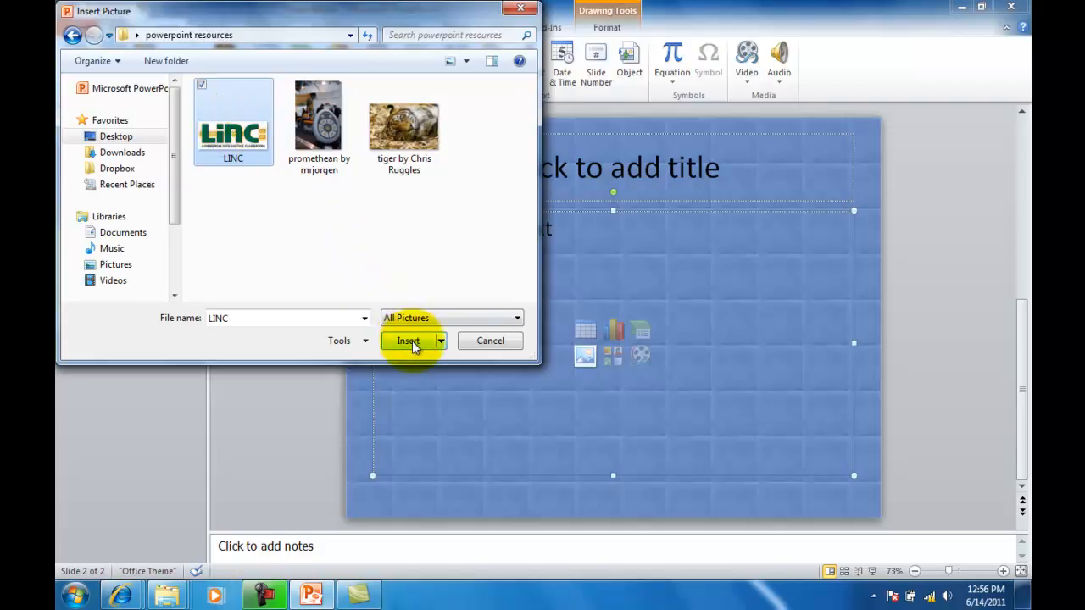
left_click(408, 340)
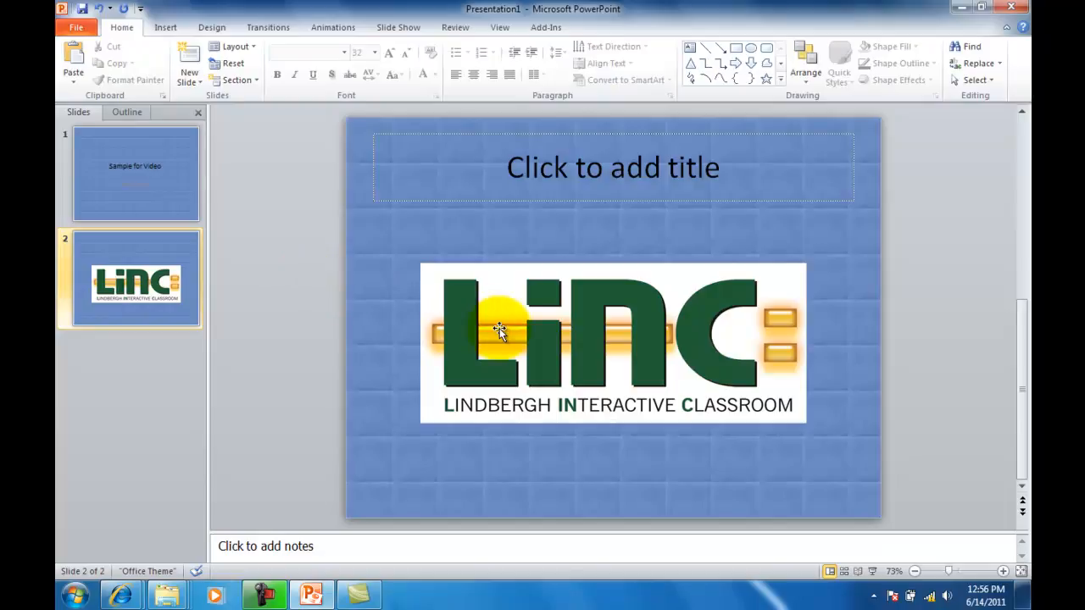
- Select the LINC logo picture and bring up its context menu
left_click(499, 332)
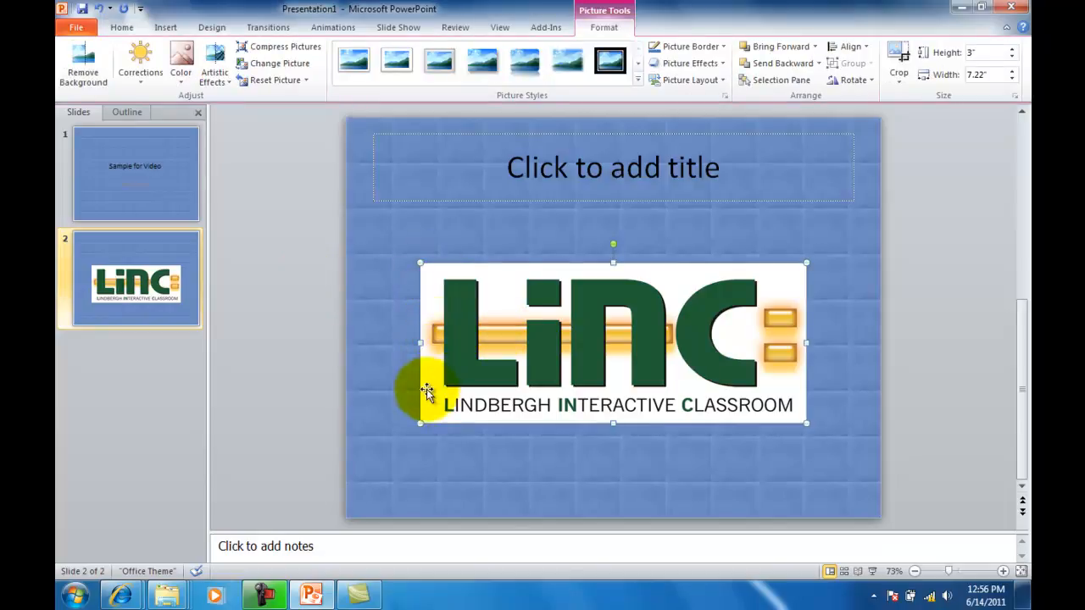
mouse_move(797, 373)
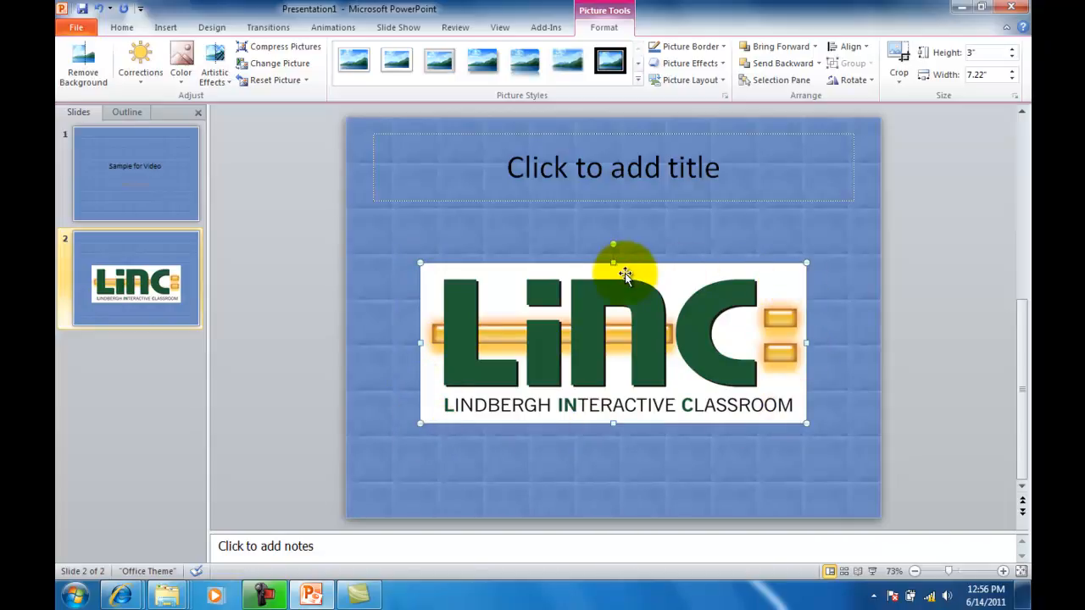
right_click(626, 273)
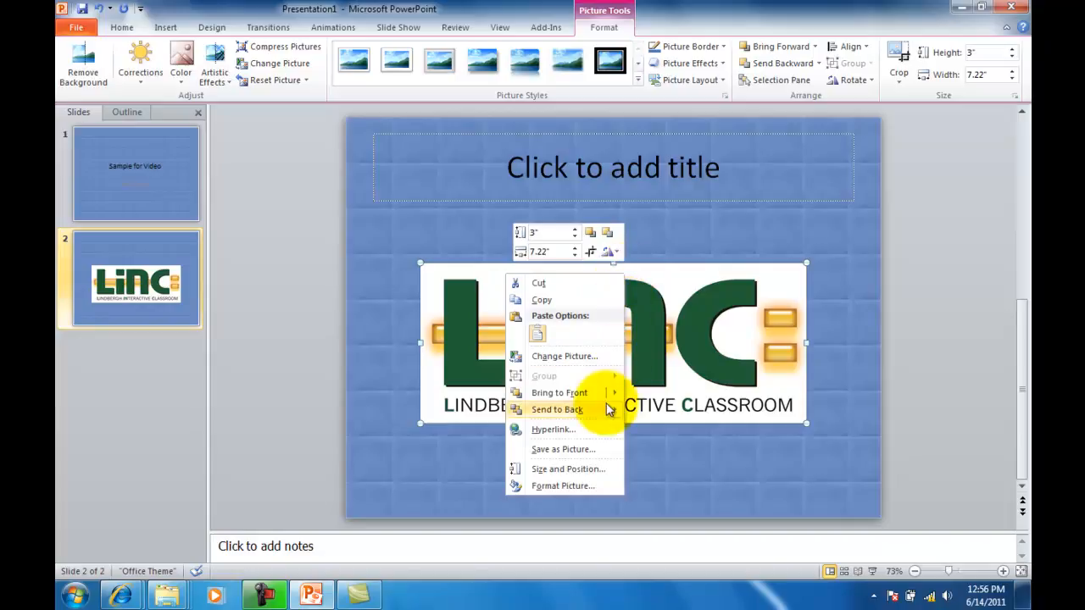
- Open Format Picture for the logo, try −20% brightness, then reset it to 0%
left_click(562, 486)
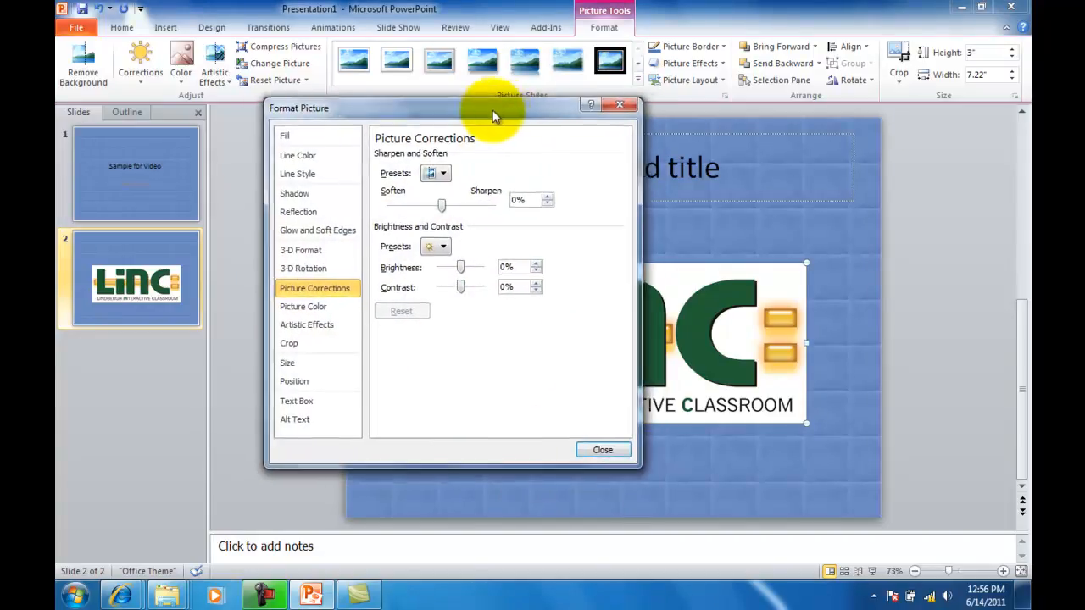
left_click_drag(495, 108, 322, 78)
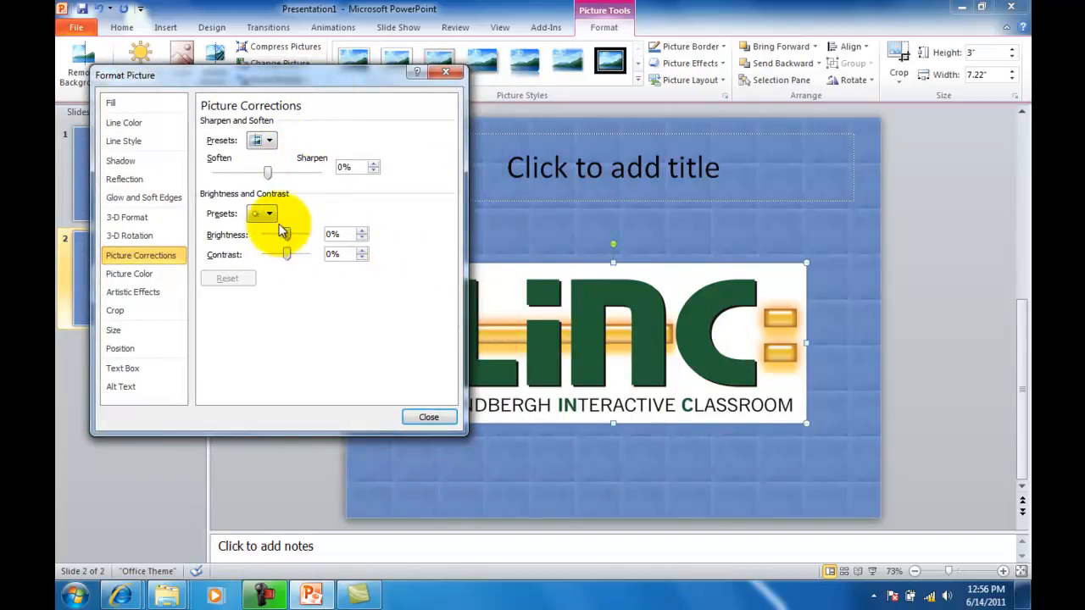
left_click(268, 212)
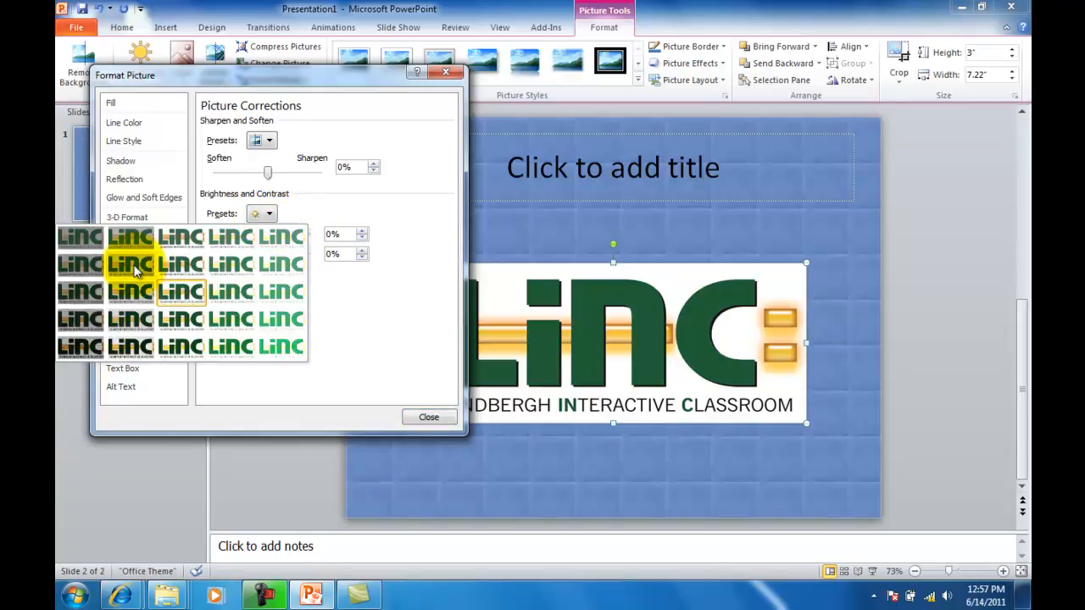
mouse_move(131, 291)
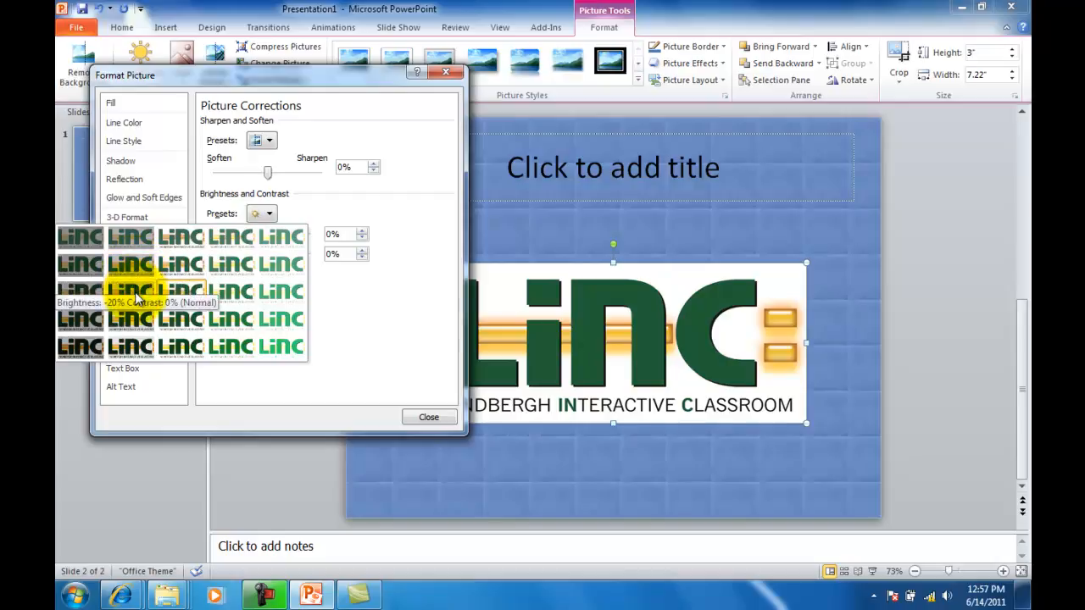
left_click(130, 290)
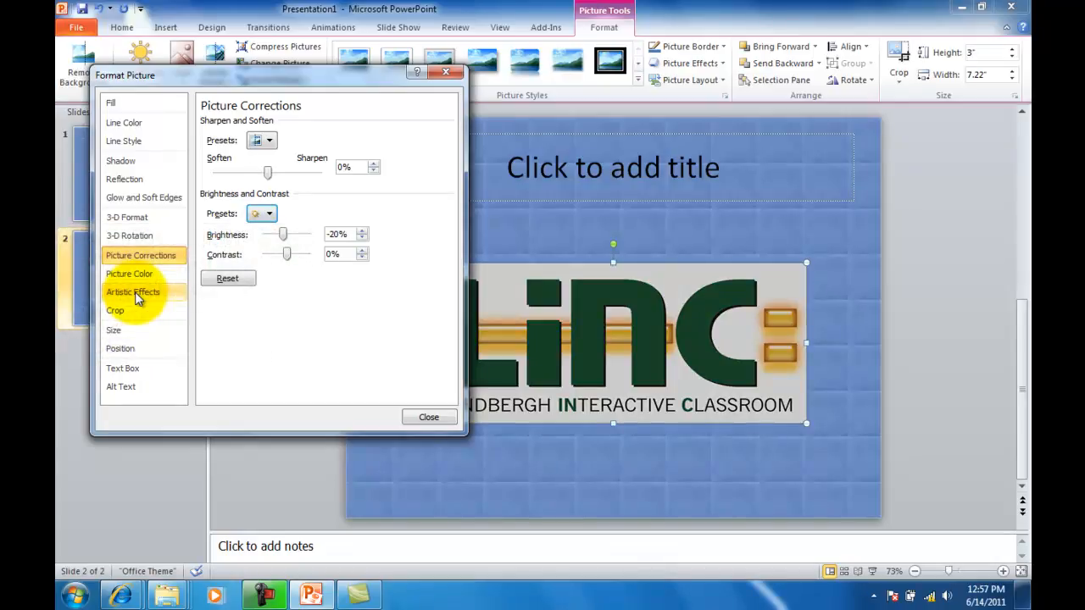
mouse_move(424, 259)
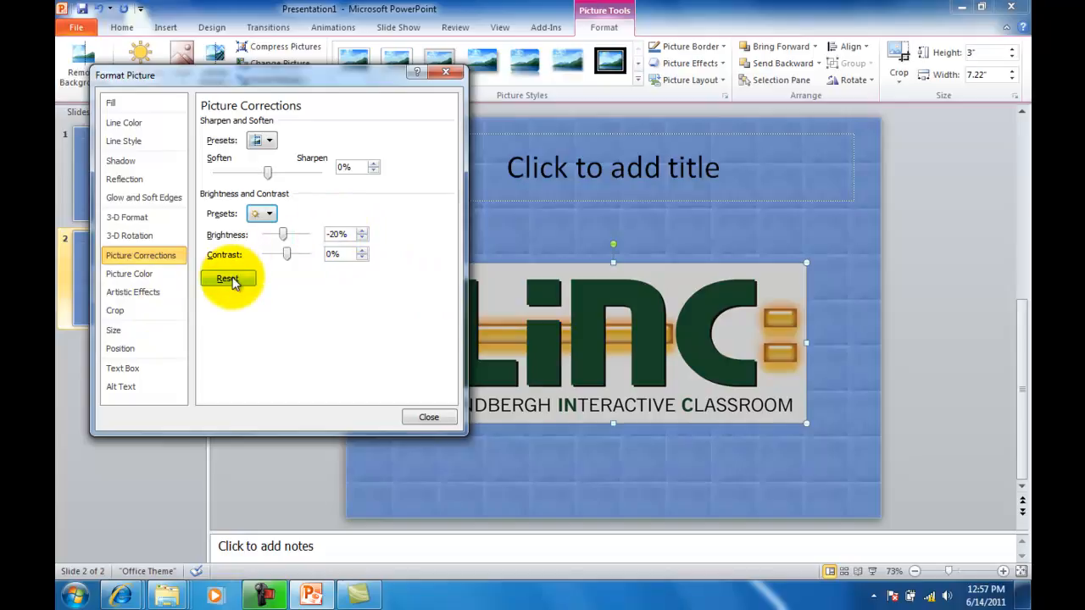
left_click(228, 279)
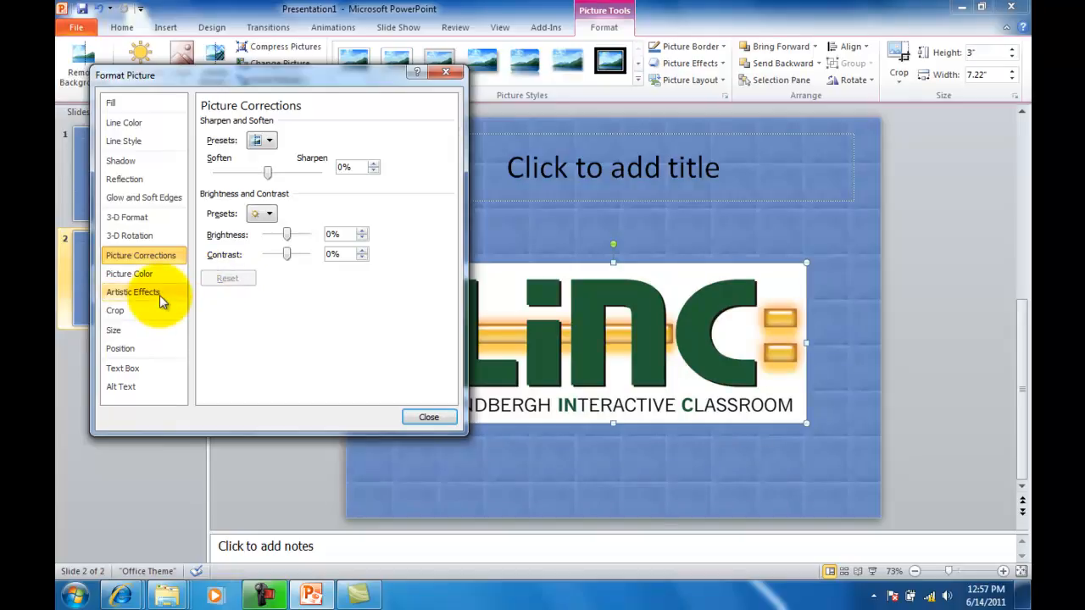
- Apply the Pencil Grayscale artistic effect to the LINC logo and close Format Picture
left_click(133, 292)
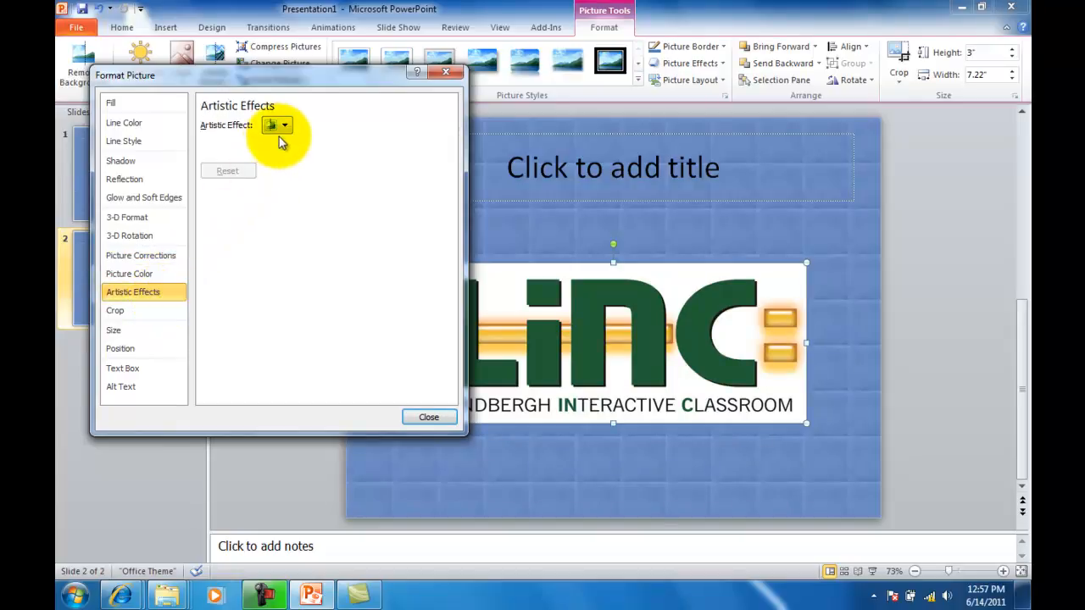
left_click(283, 125)
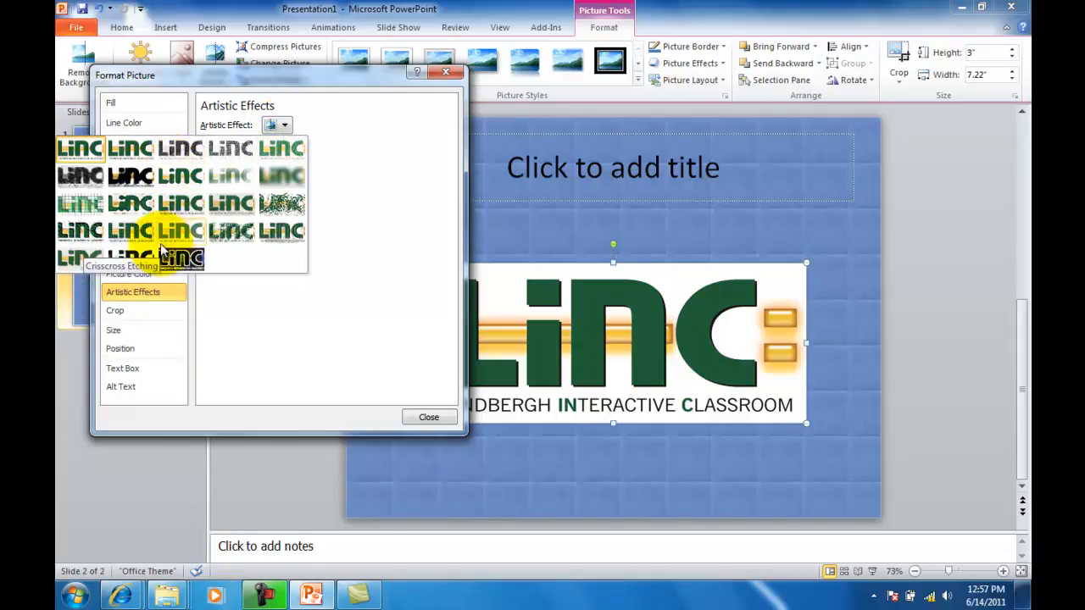
mouse_move(180, 149)
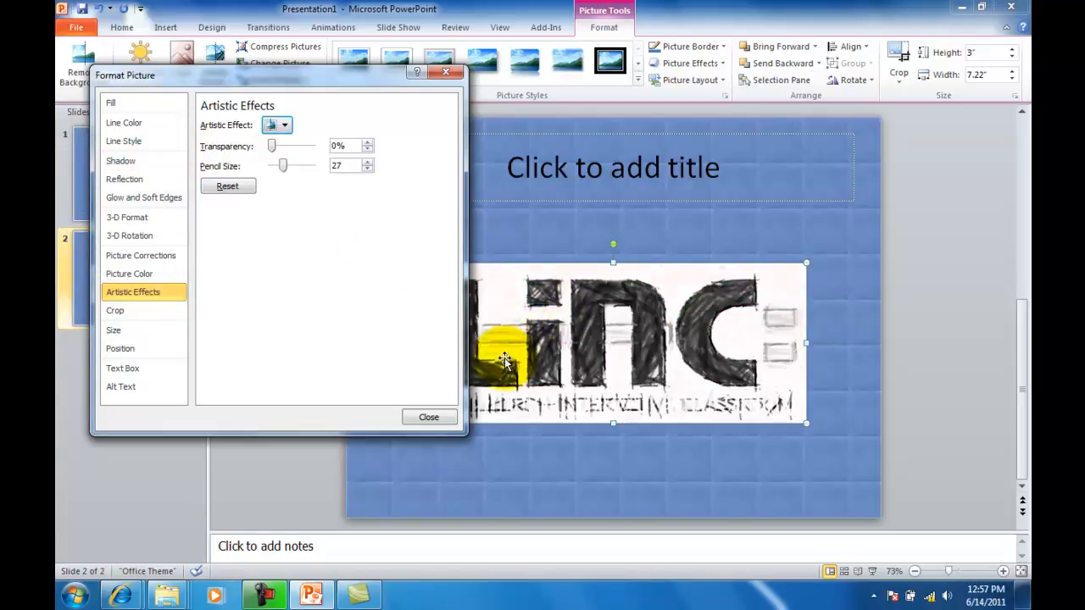
left_click(428, 416)
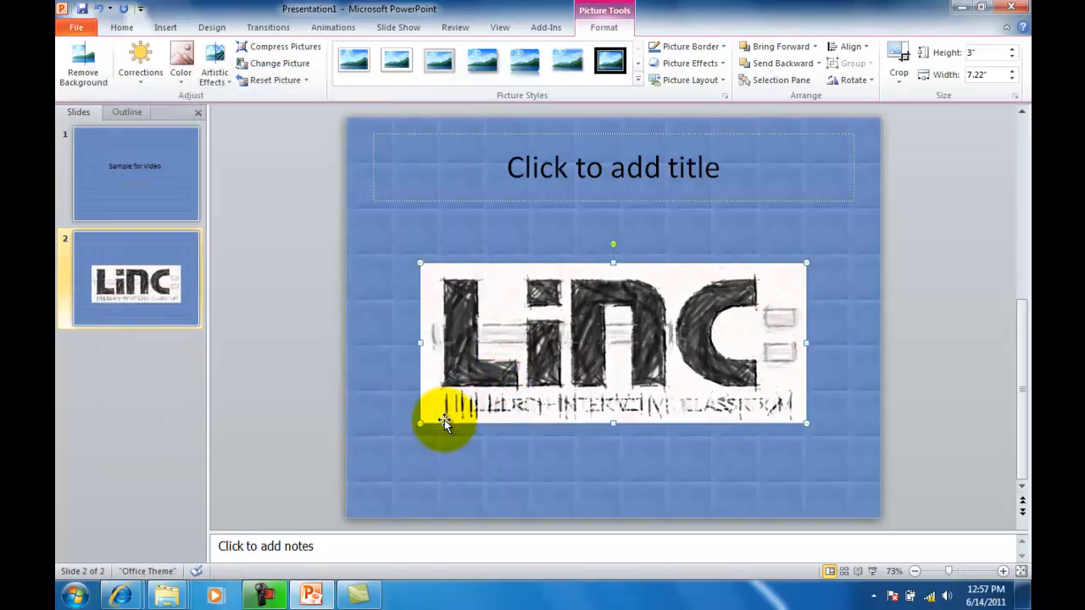
mouse_move(261, 350)
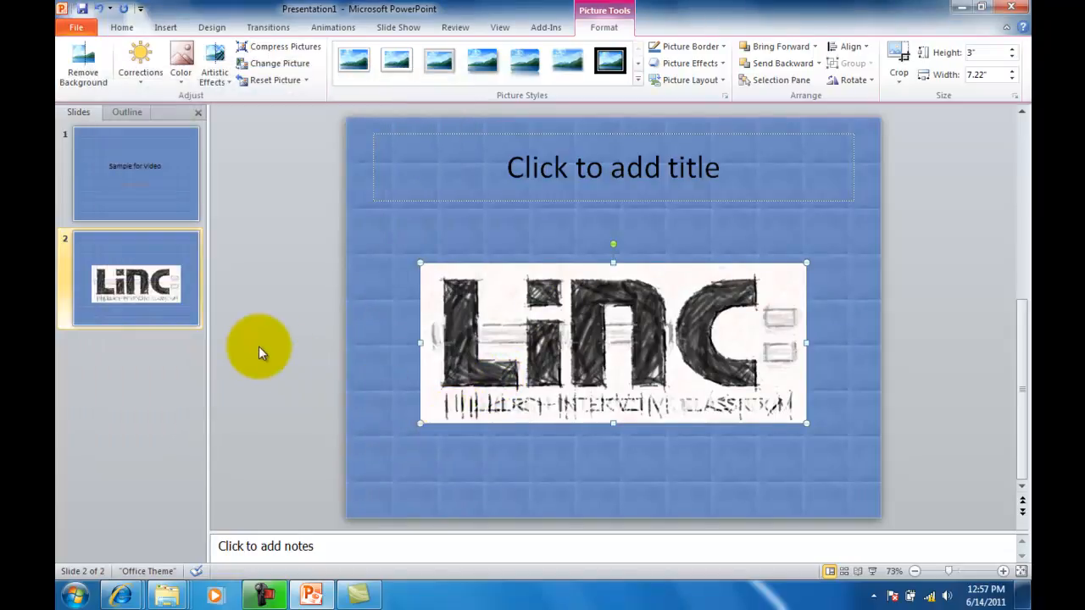